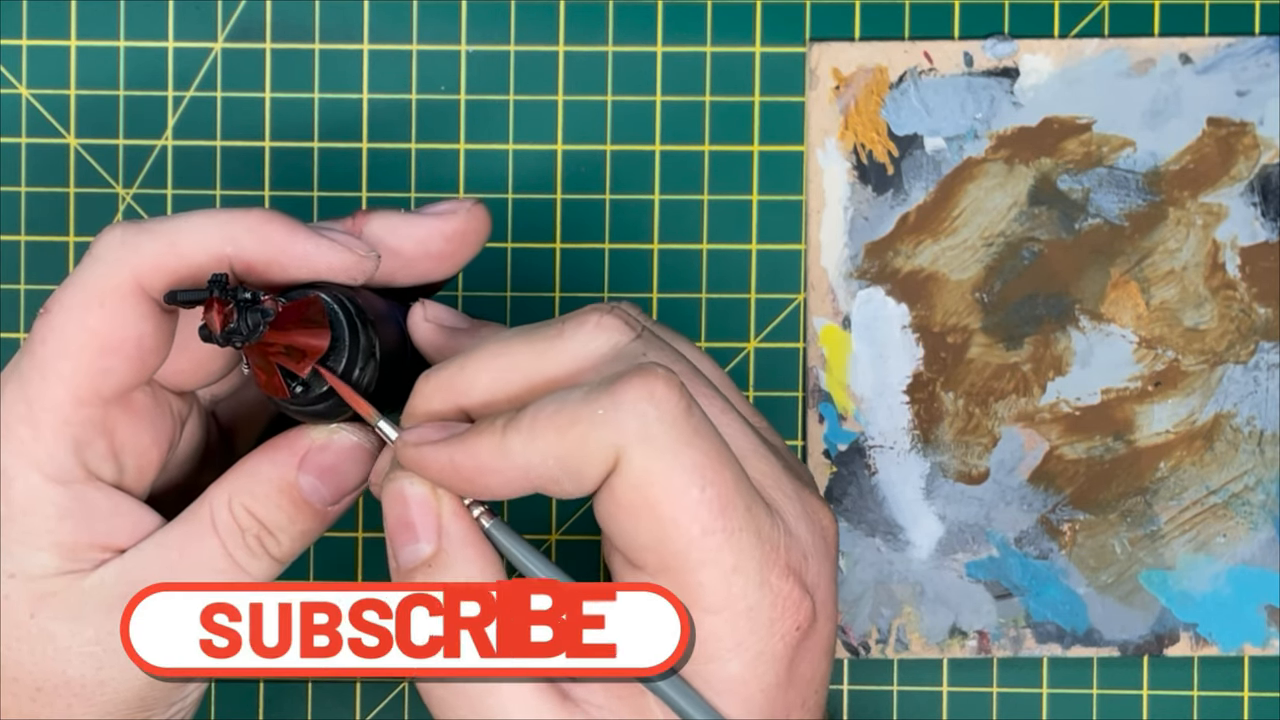
{"action": "left_click", "coordinate": [410, 630]}
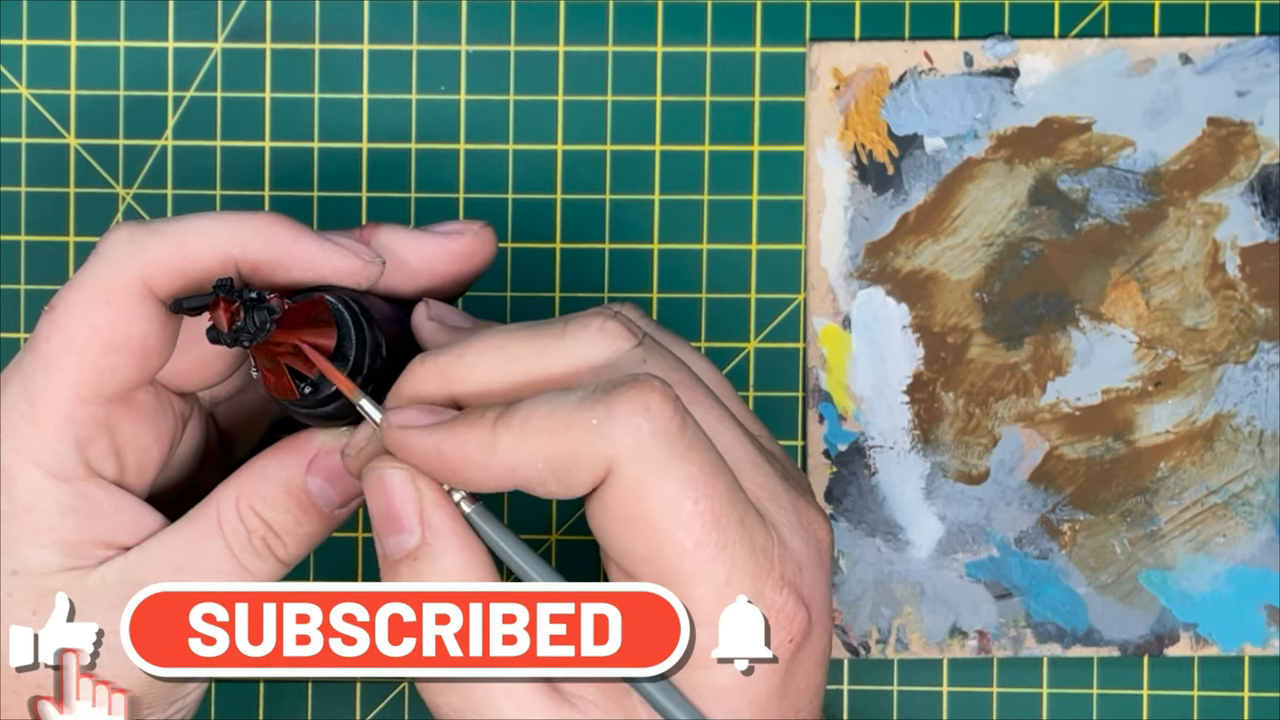